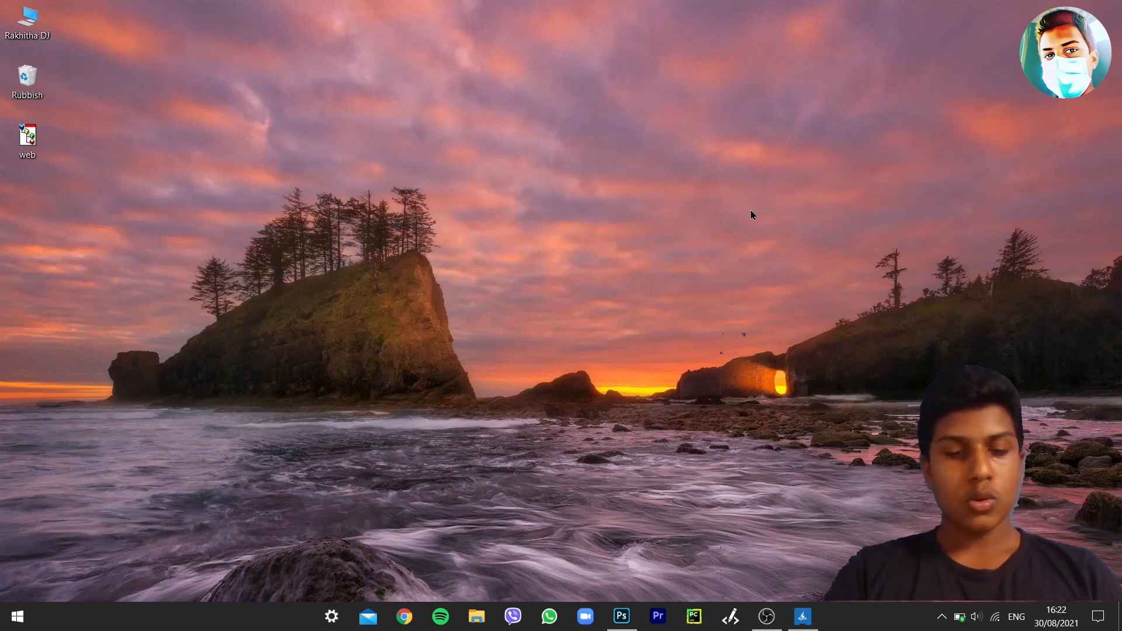
Step: Search Windows for 'x box', then launch Code Writer from the taskbar into an empty workspace
click(49, 616)
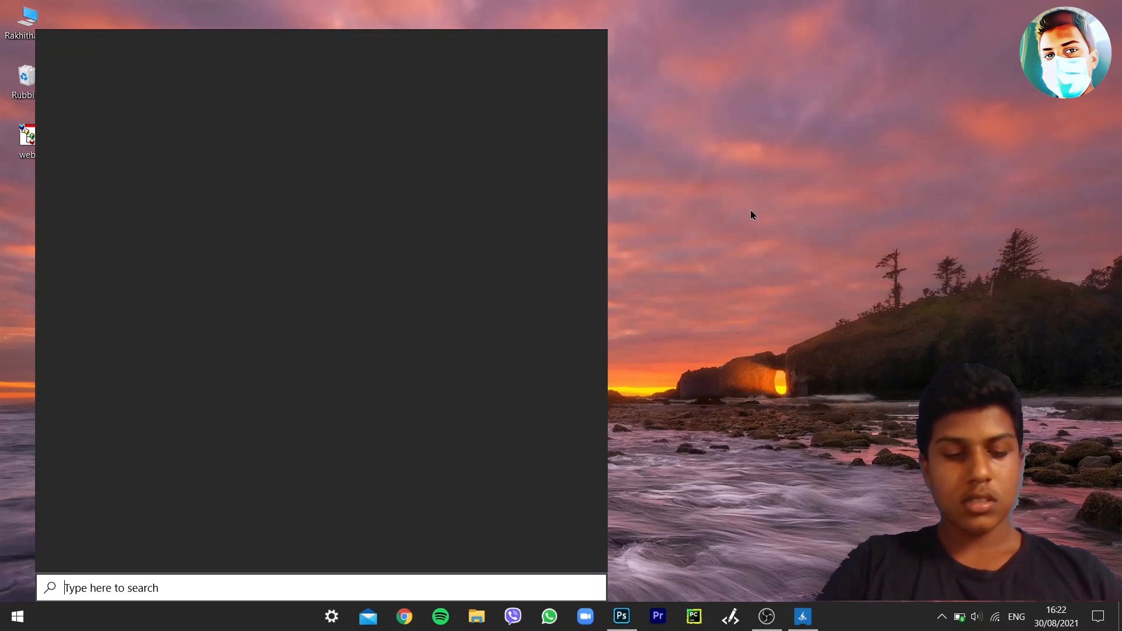
text(x box)
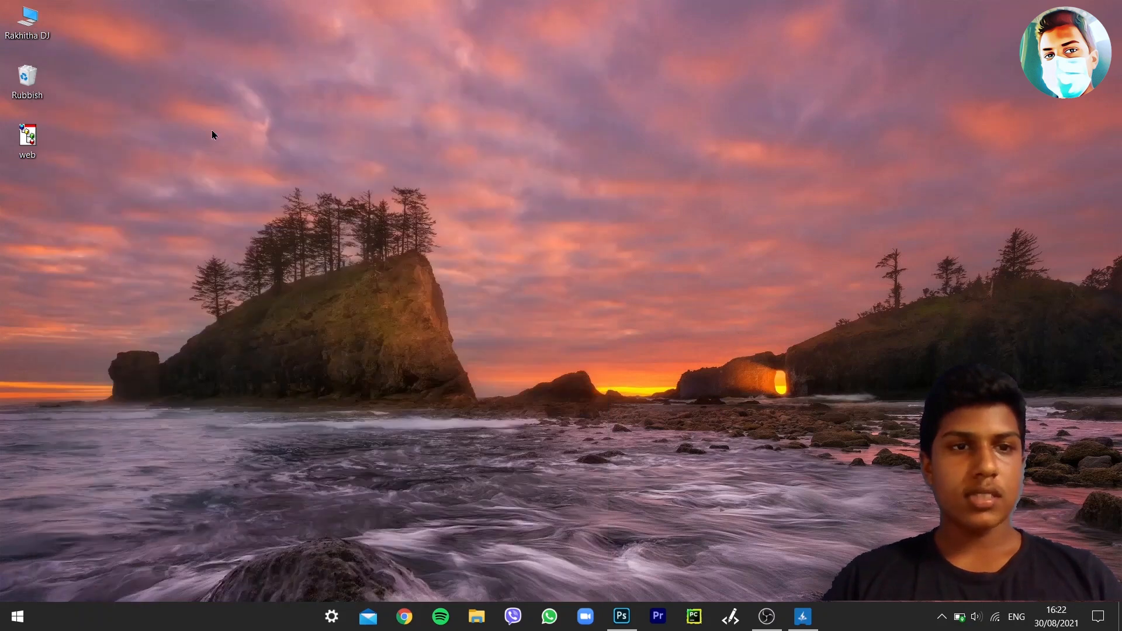
mouse_move(152, 91)
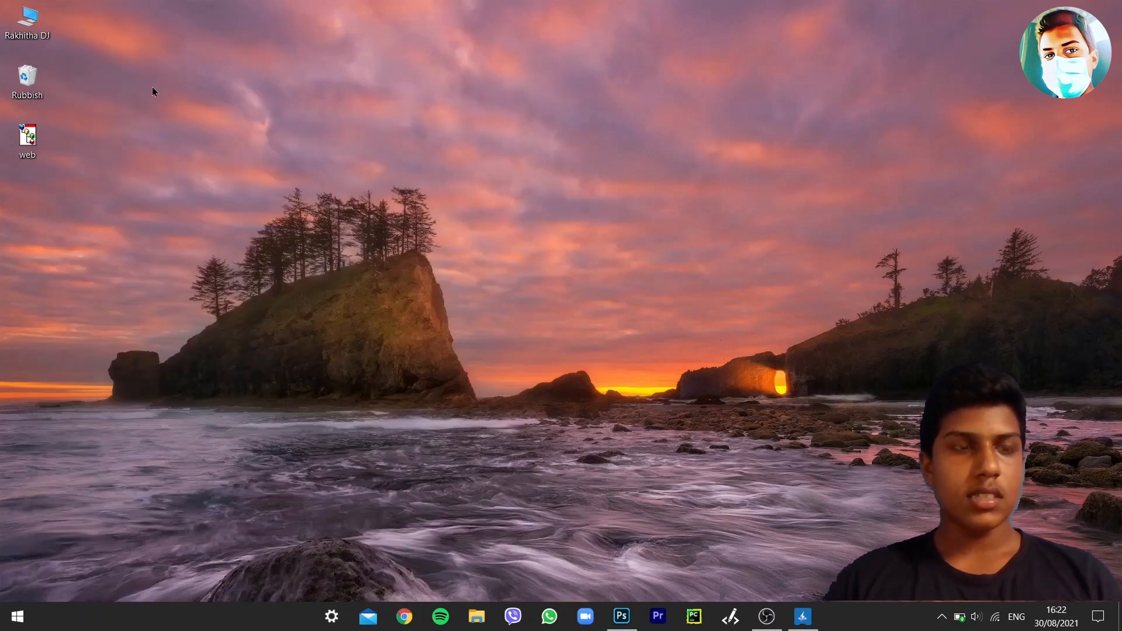
mouse_move(169, 40)
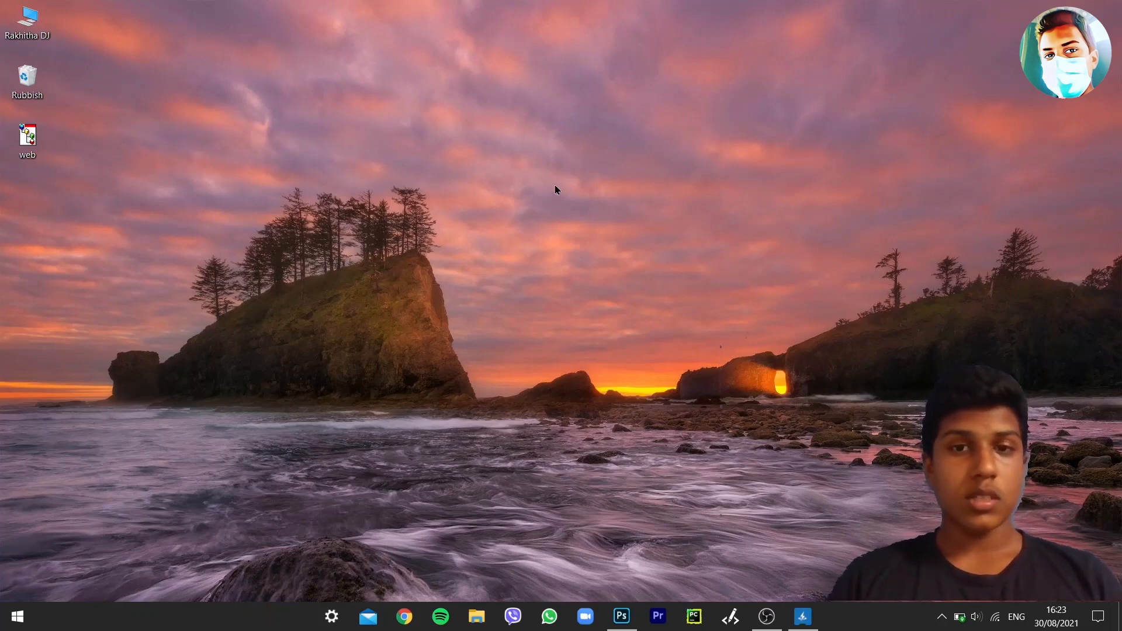
mouse_move(198, 147)
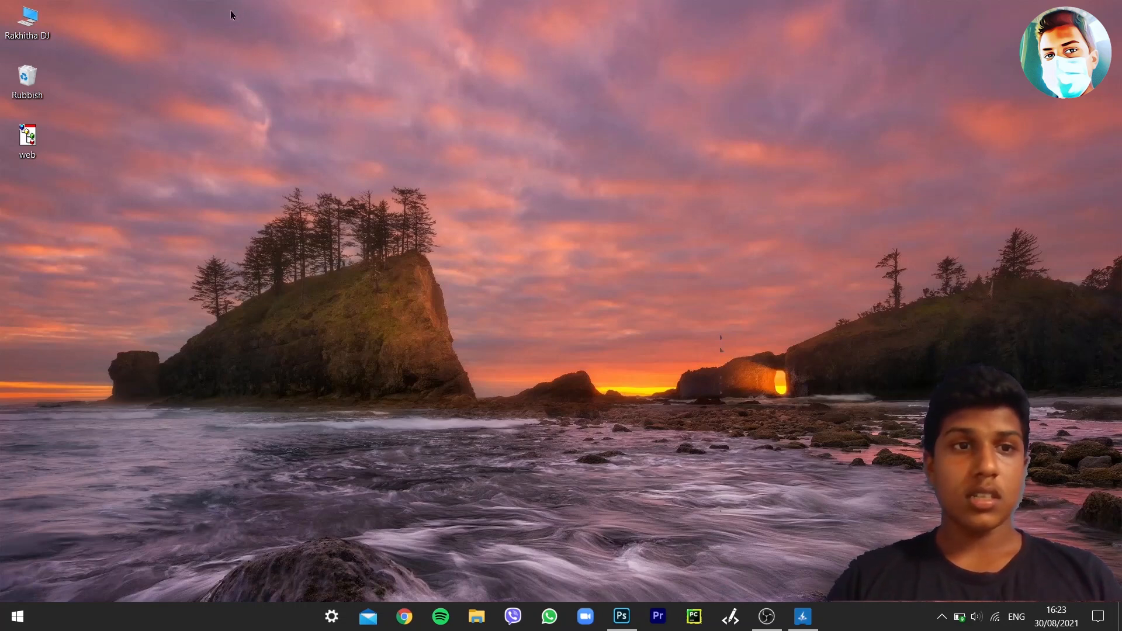
mouse_move(211, 7)
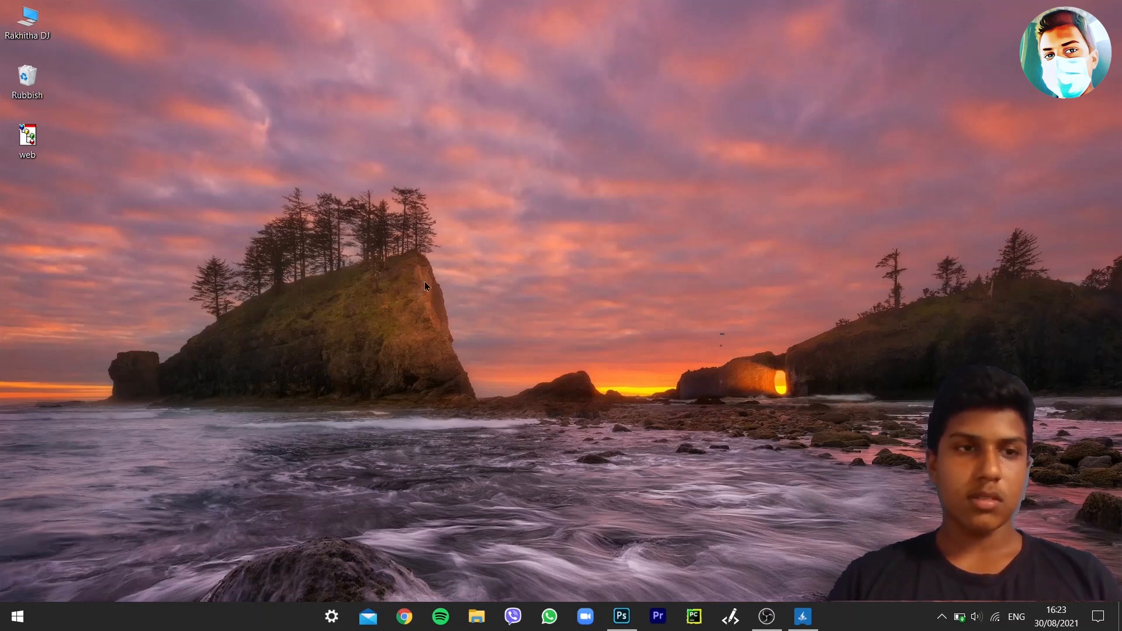
mouse_move(791, 204)
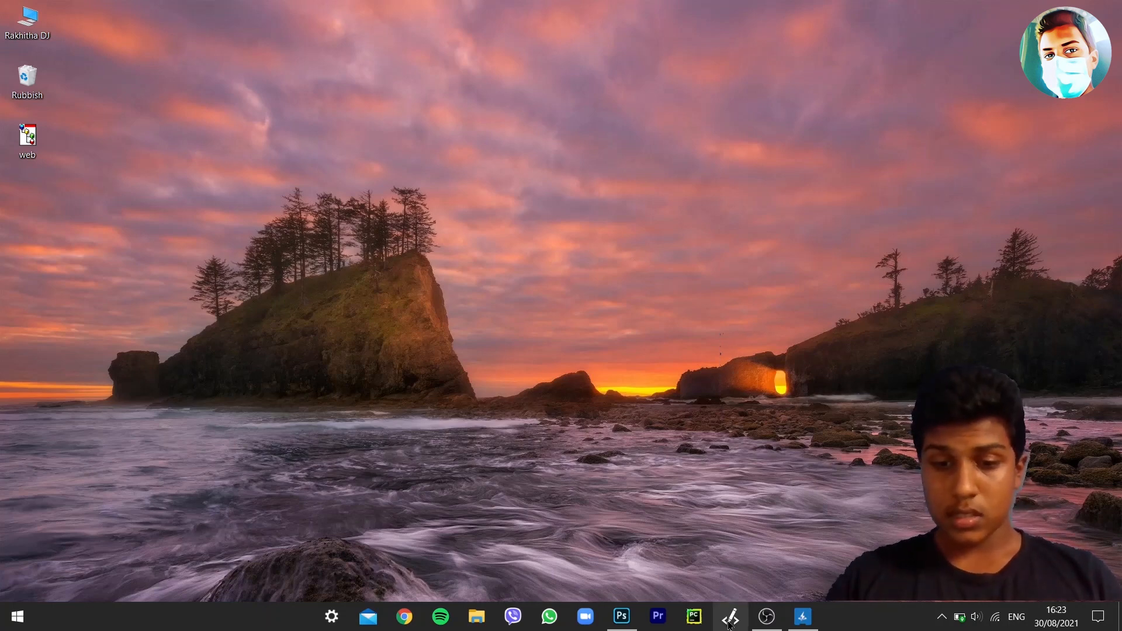
click(729, 616)
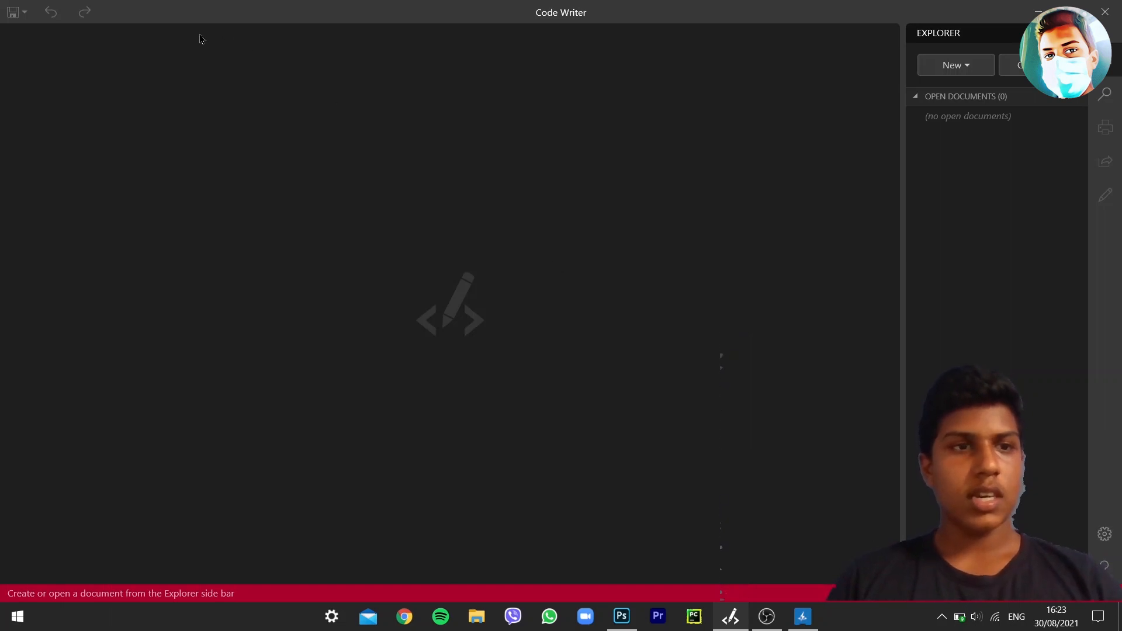
mouse_move(178, 46)
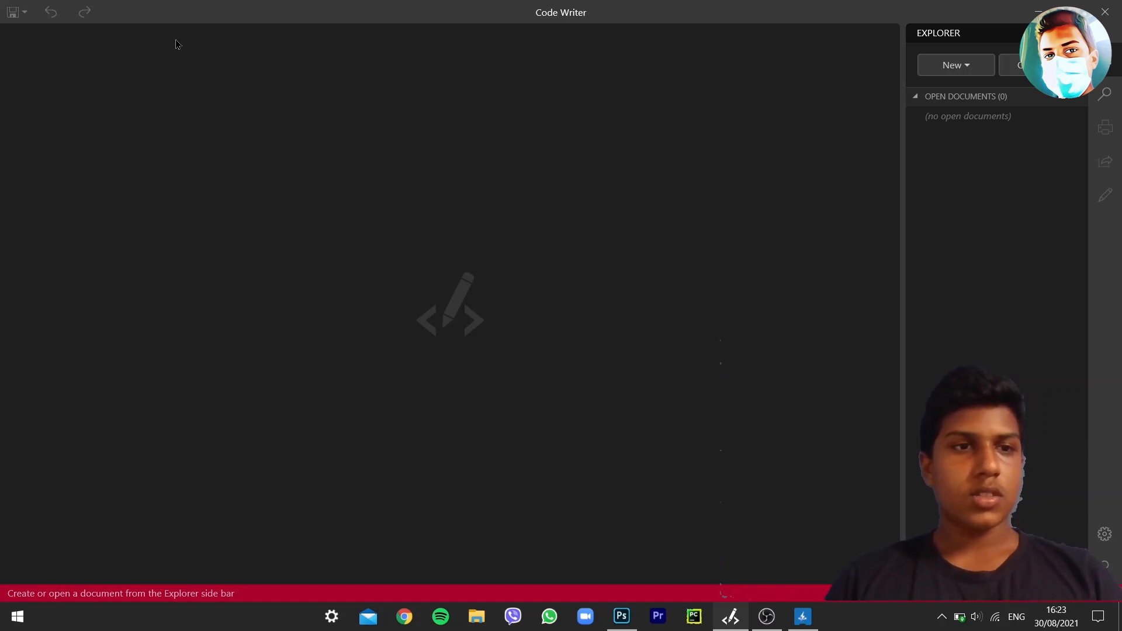
mouse_move(177, 44)
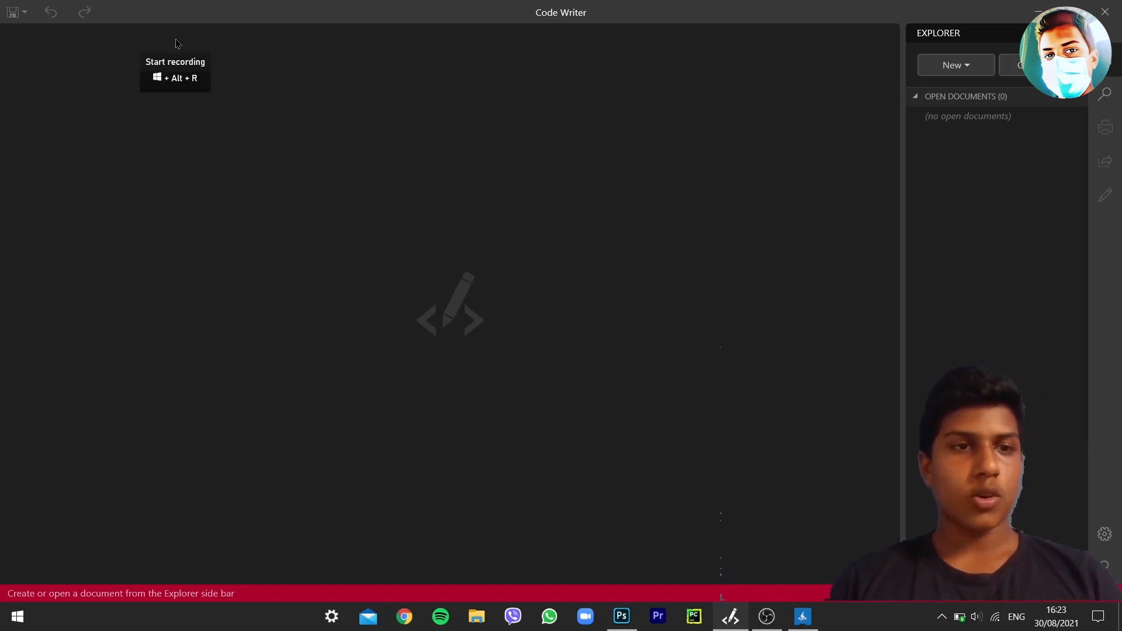
mouse_move(390, 189)
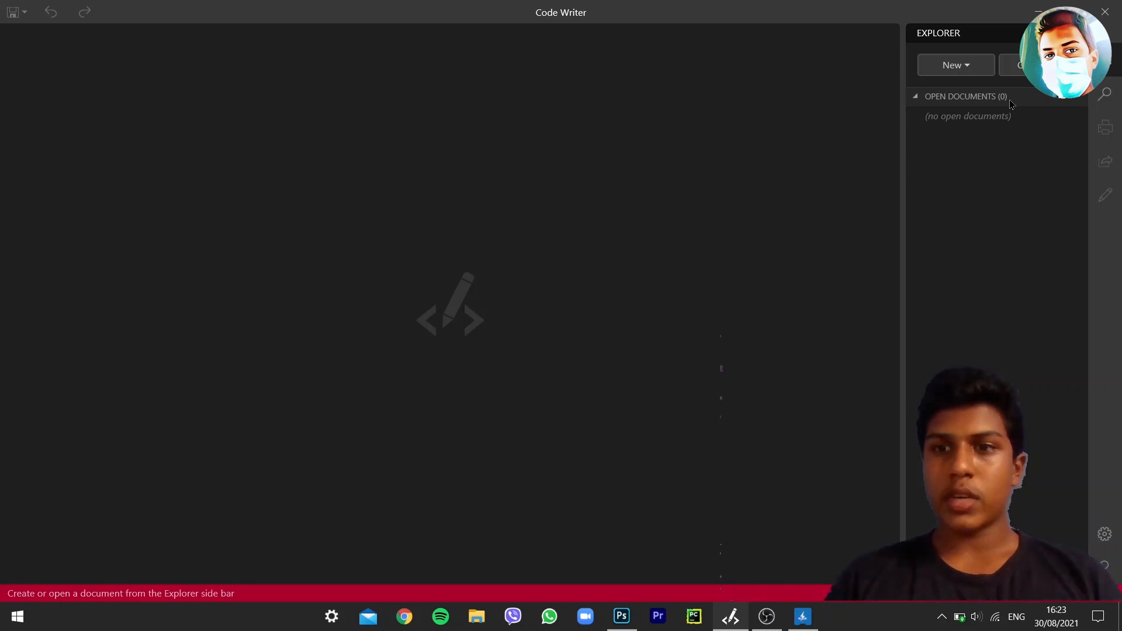
mouse_move(568, 269)
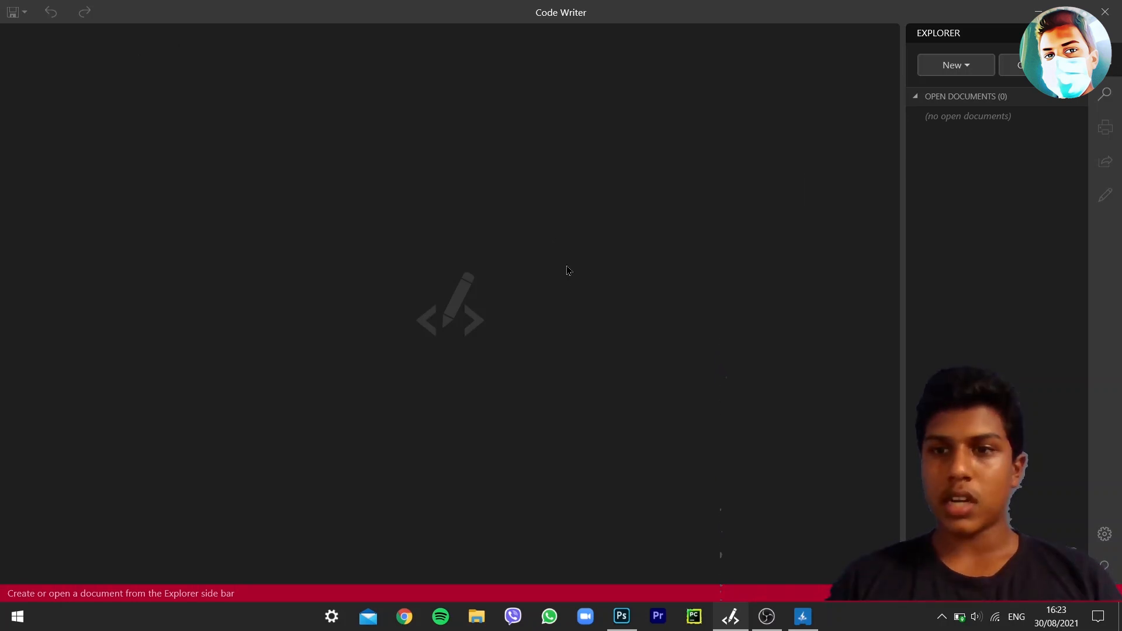
mouse_move(796, 193)
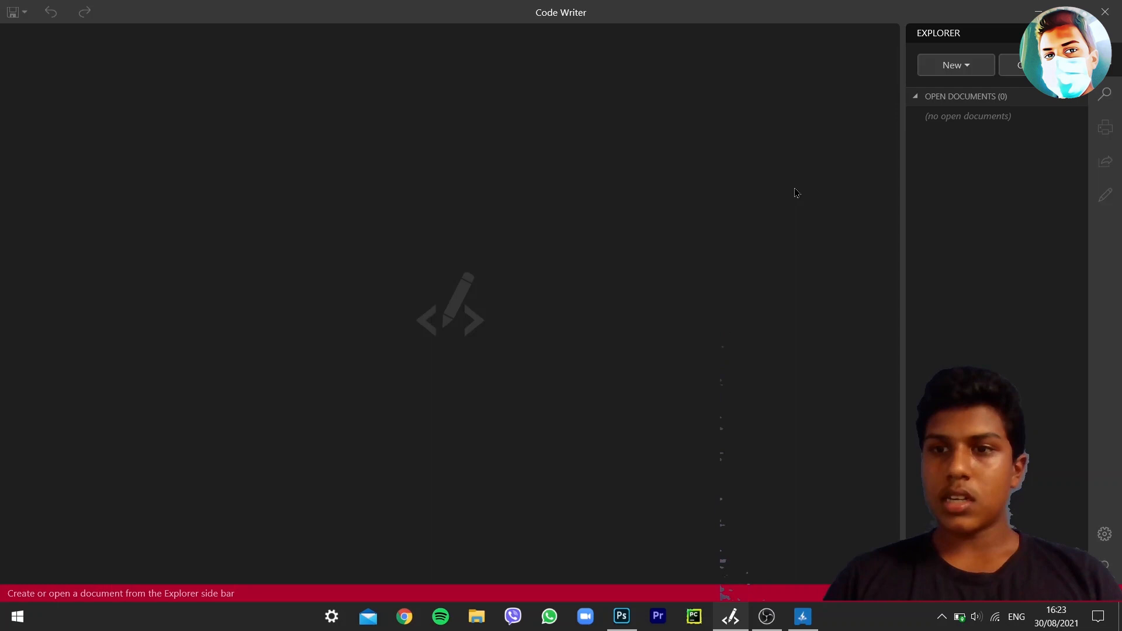
mouse_move(813, 184)
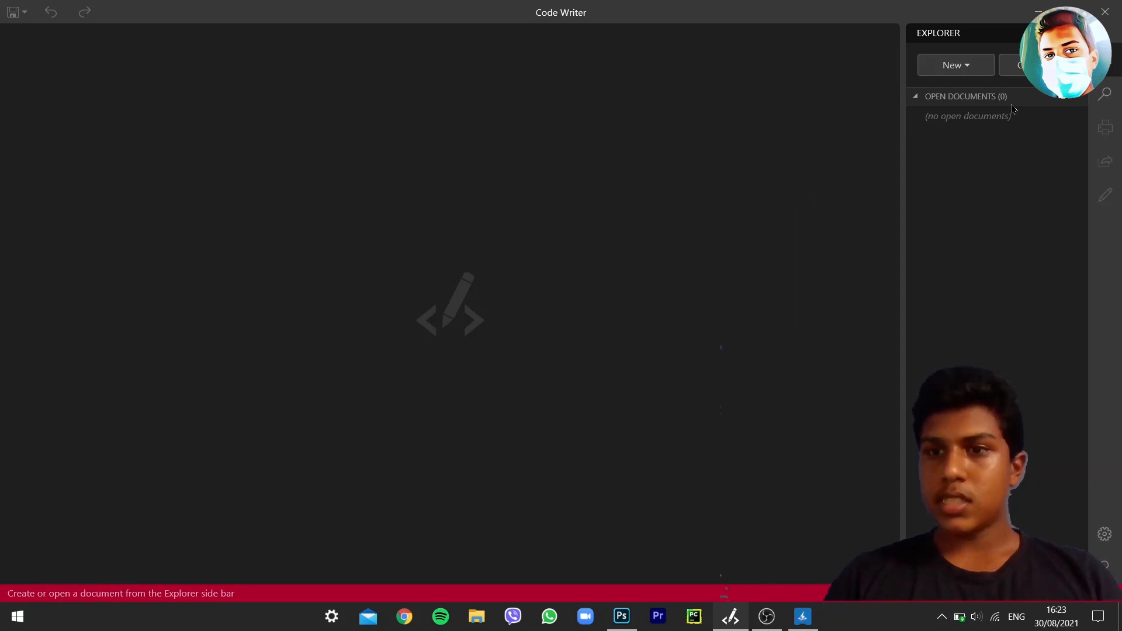
mouse_move(892, 205)
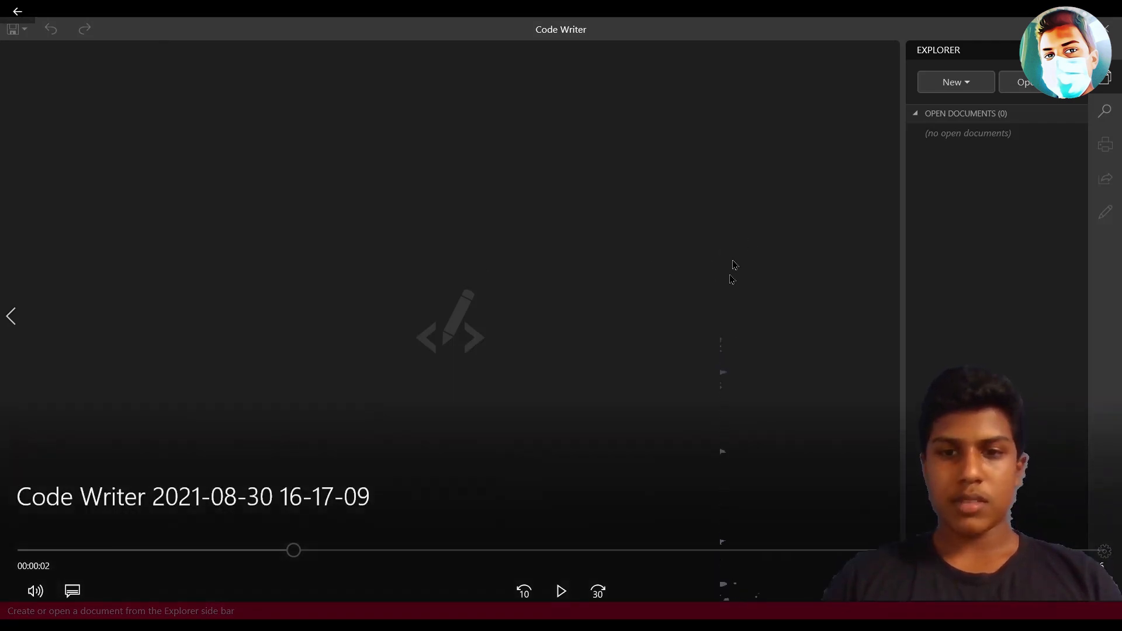
mouse_move(703, 259)
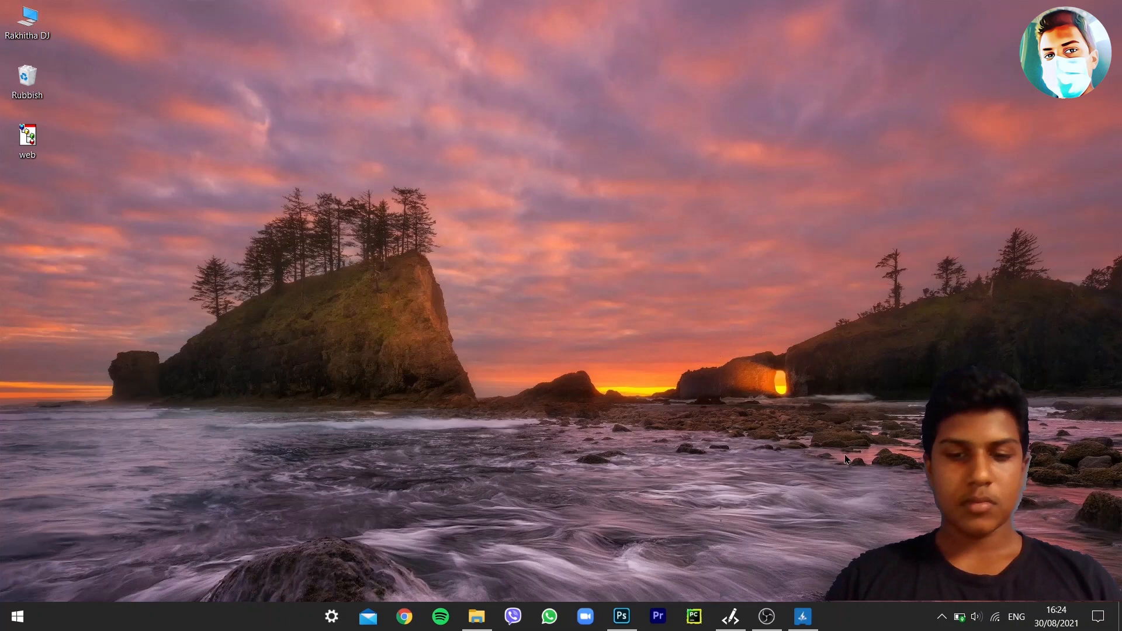
Step: Start a screen recording from the Capture section of Intel Graphics Command Center
click(802, 616)
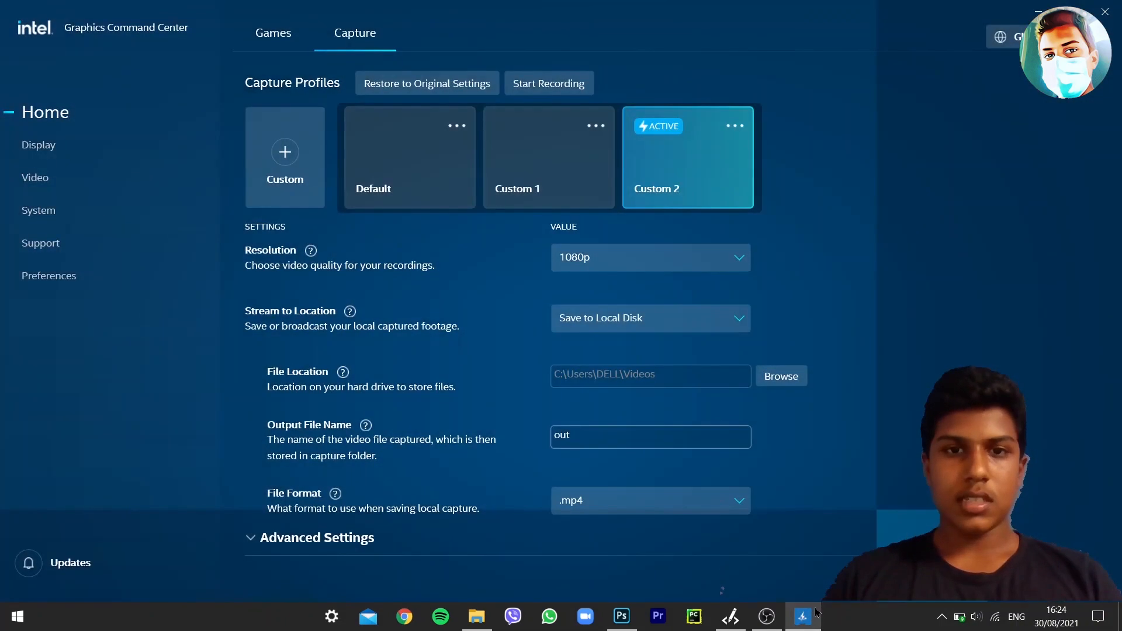
click(272, 33)
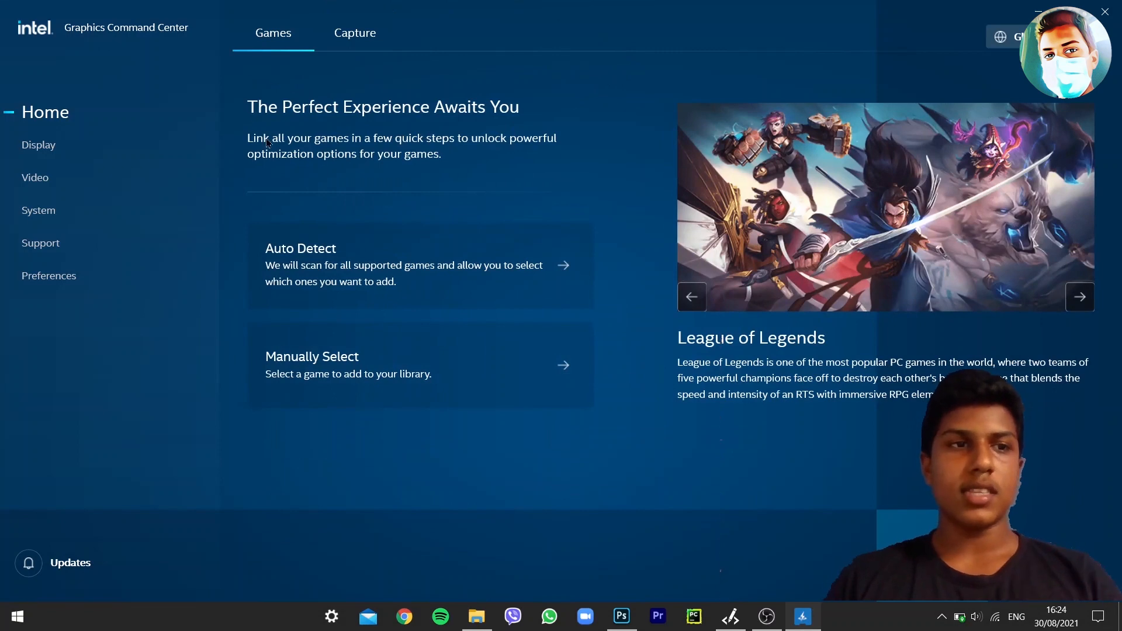
click(354, 33)
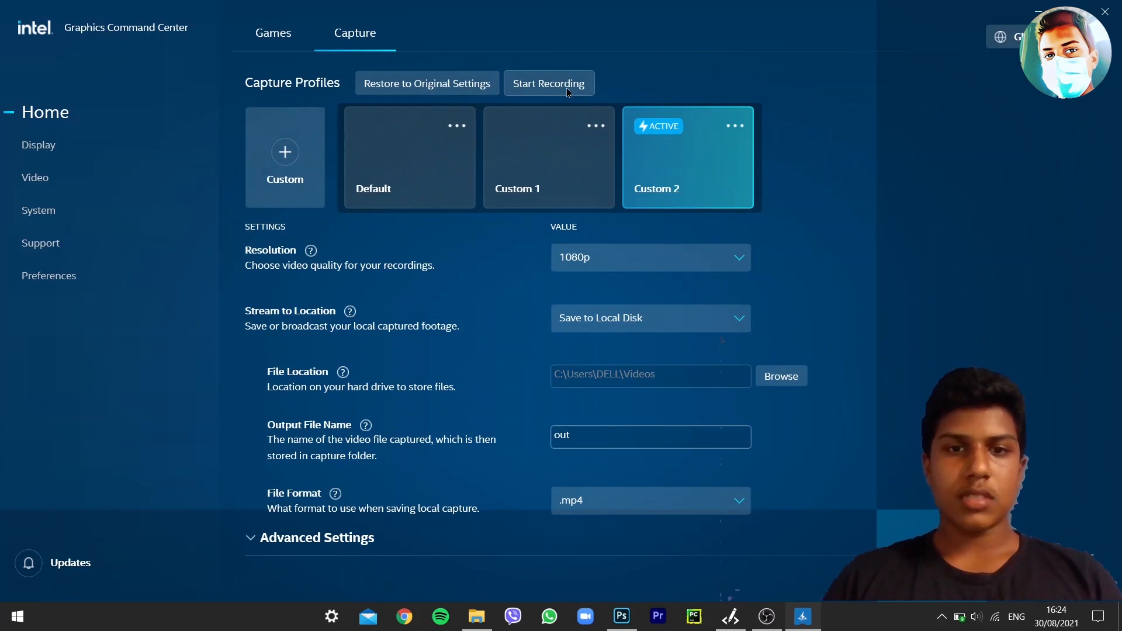
click(549, 83)
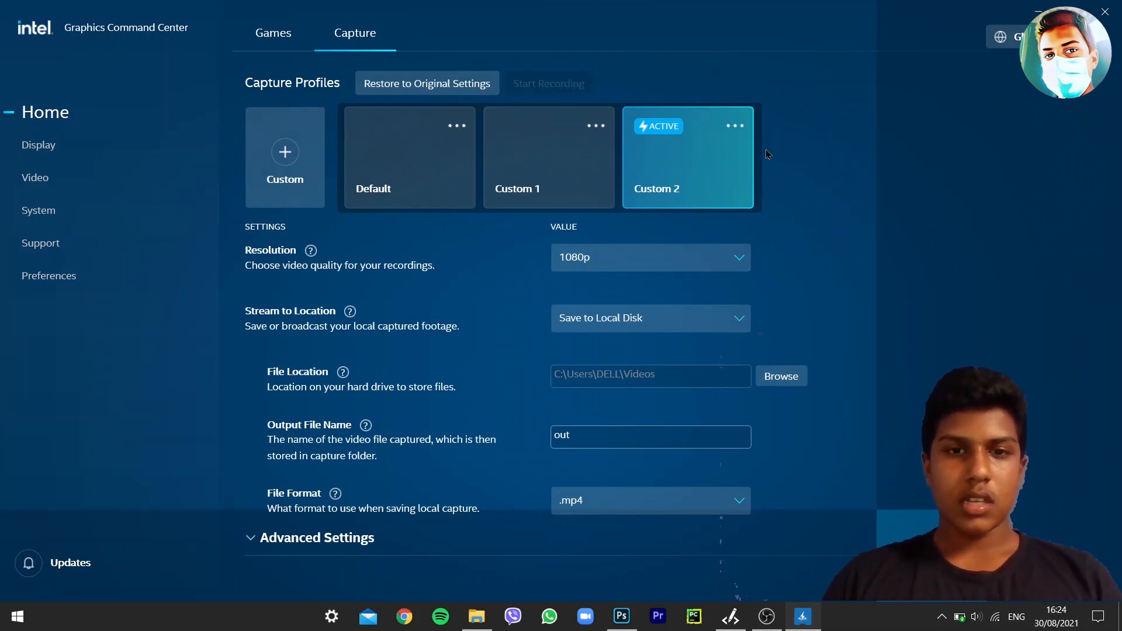
Step: Show the desktop with File Explorer briefly, return to the Command Center and stop the recording
click(1104, 11)
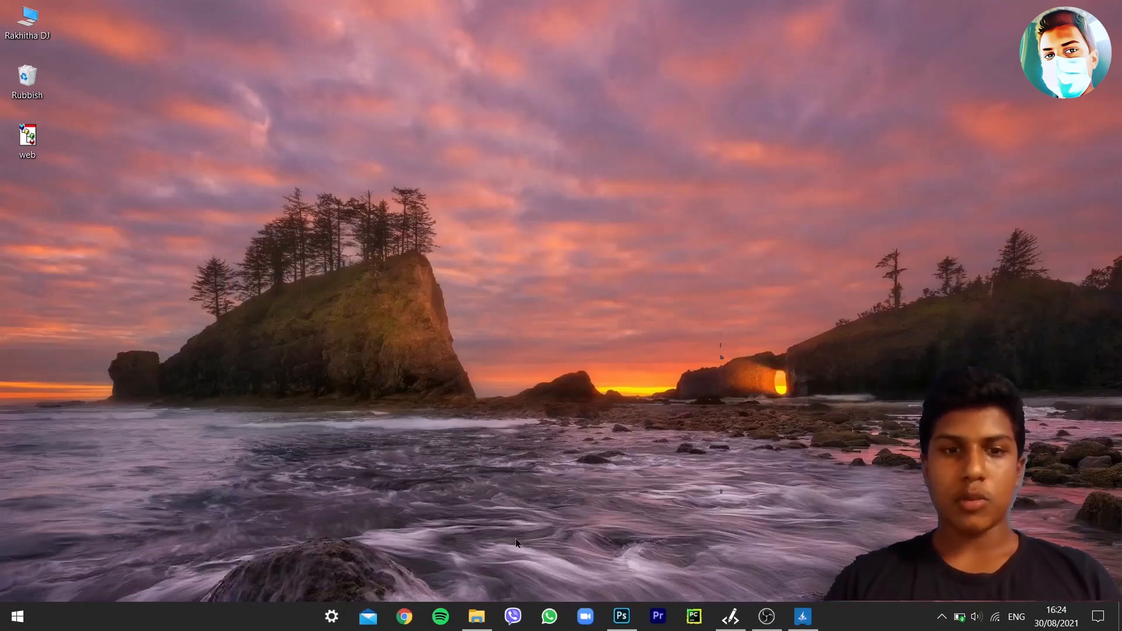
mouse_move(111, 6)
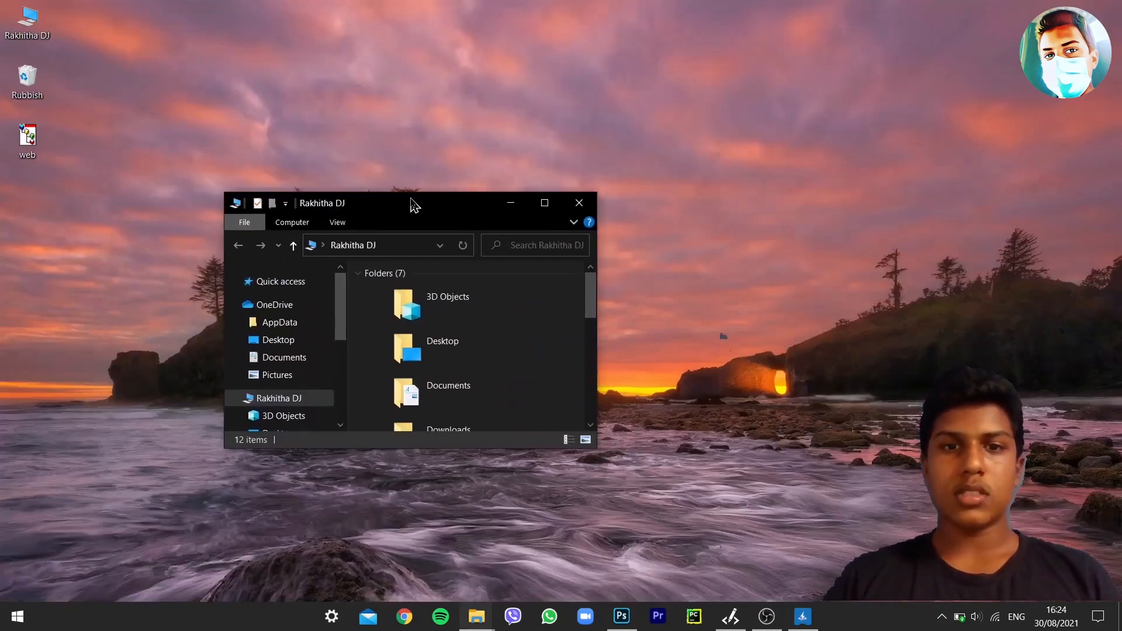
click(579, 202)
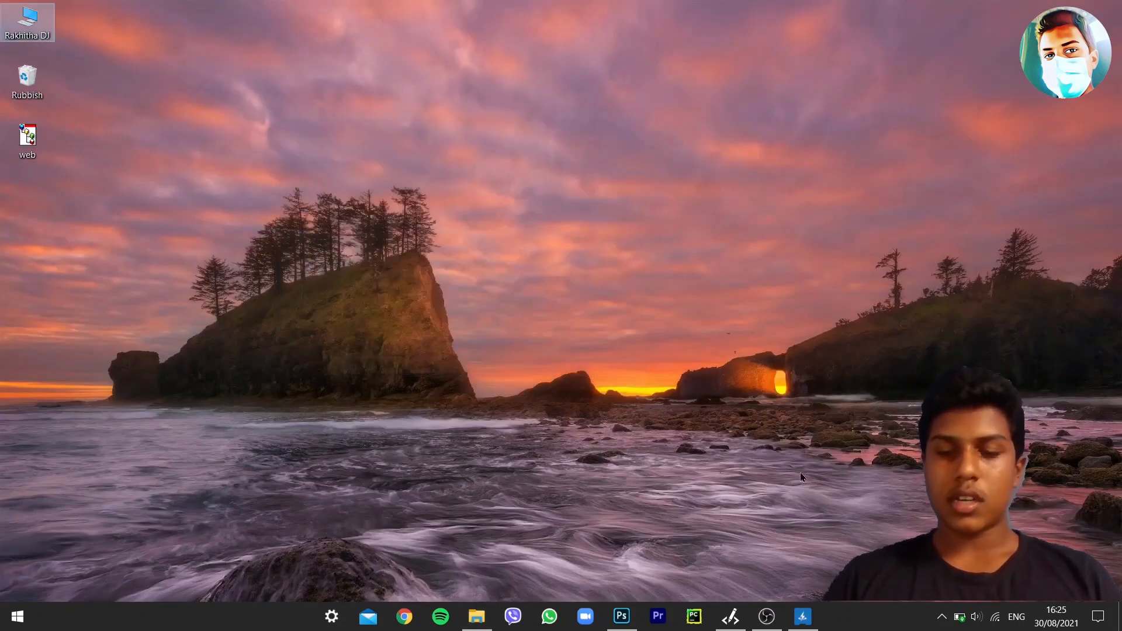
click(801, 616)
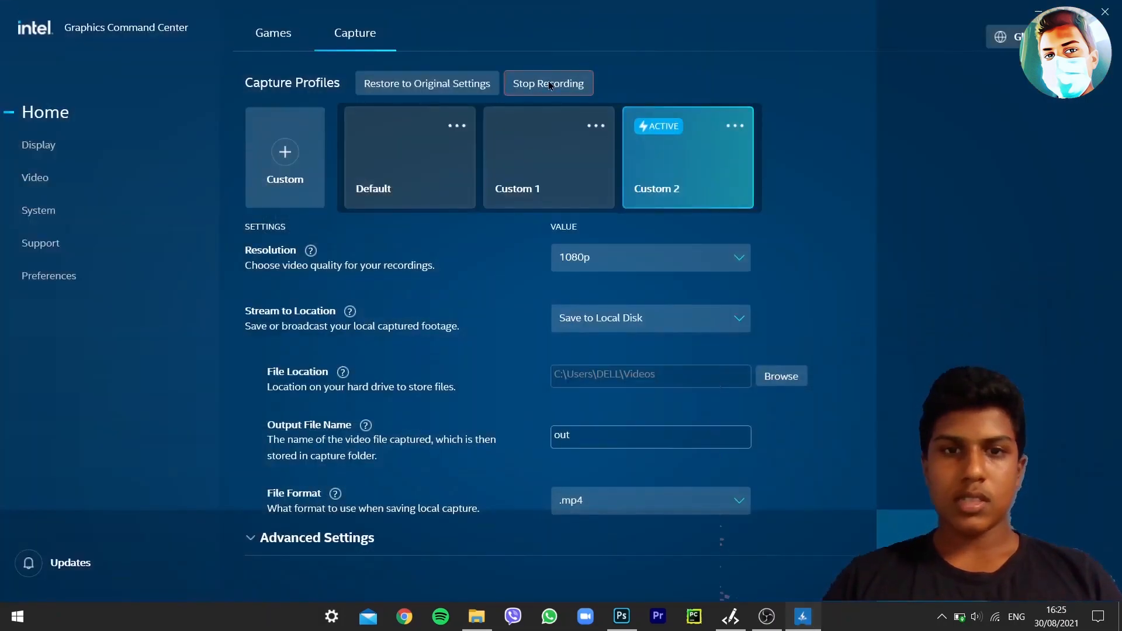
click(548, 83)
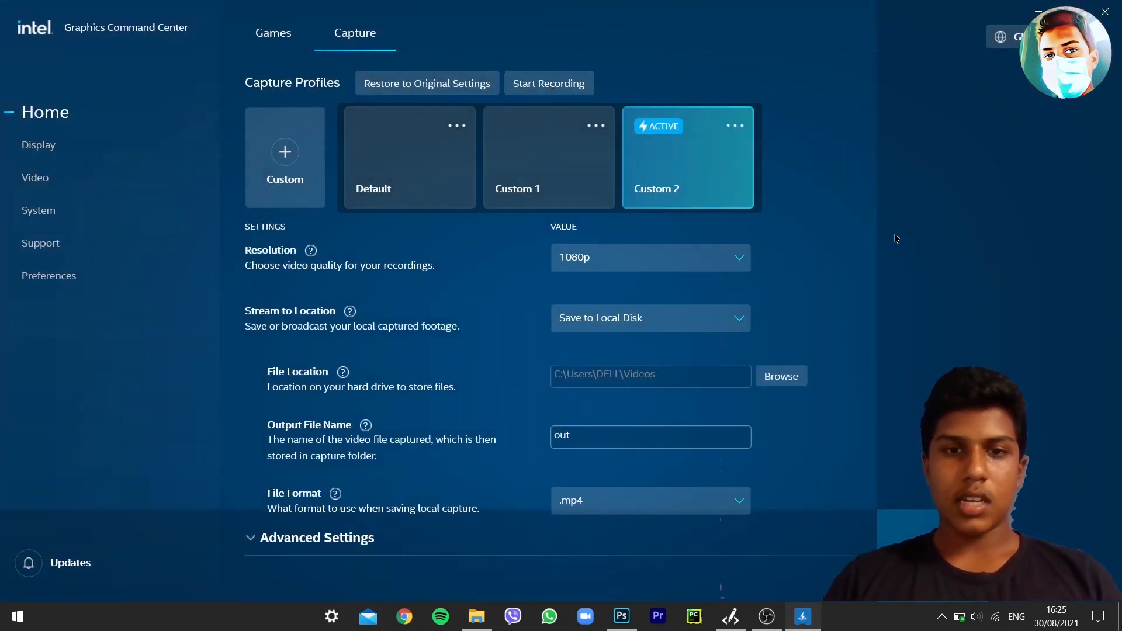
mouse_move(900, 236)
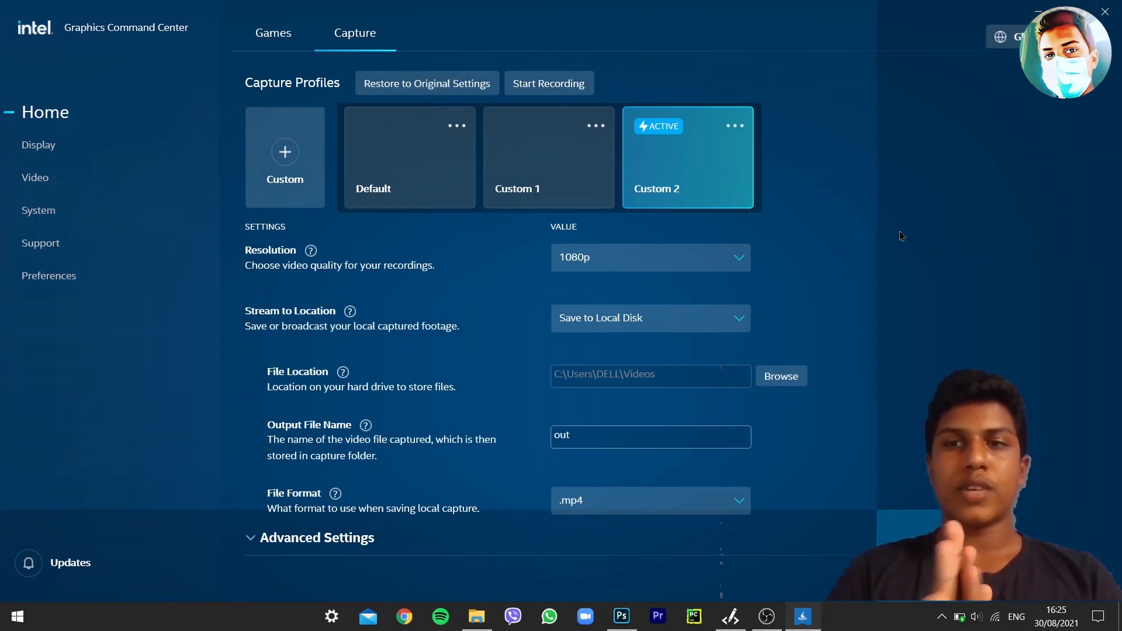
mouse_move(68, 211)
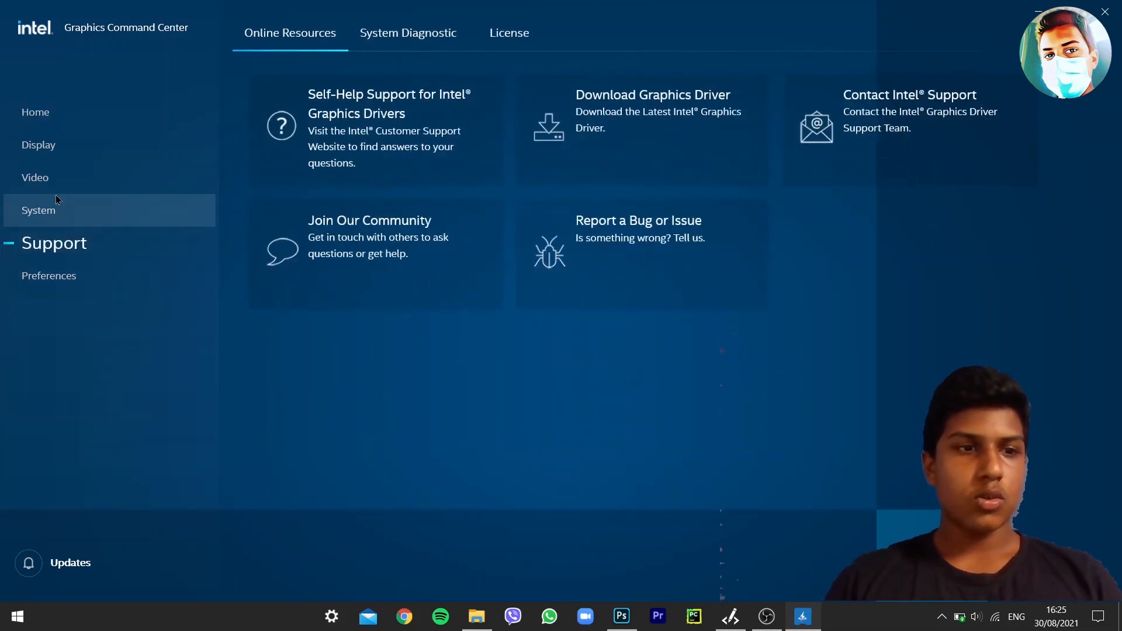
Step: View the System hotkeys for Start/Stop Recording, then close the Command Center
click(37, 210)
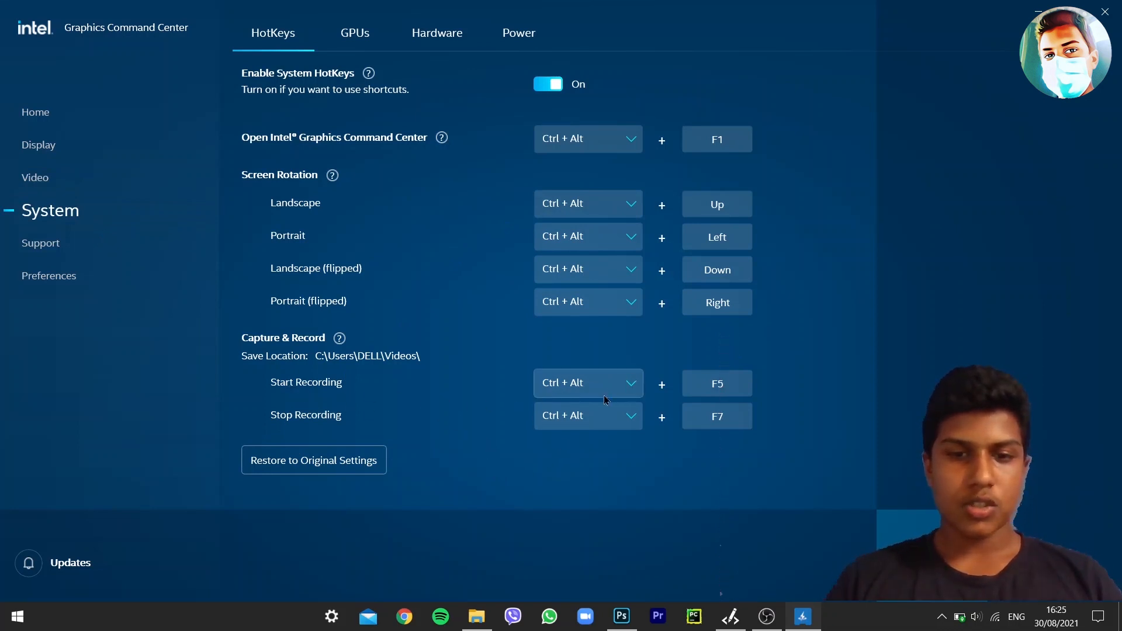
click(586, 383)
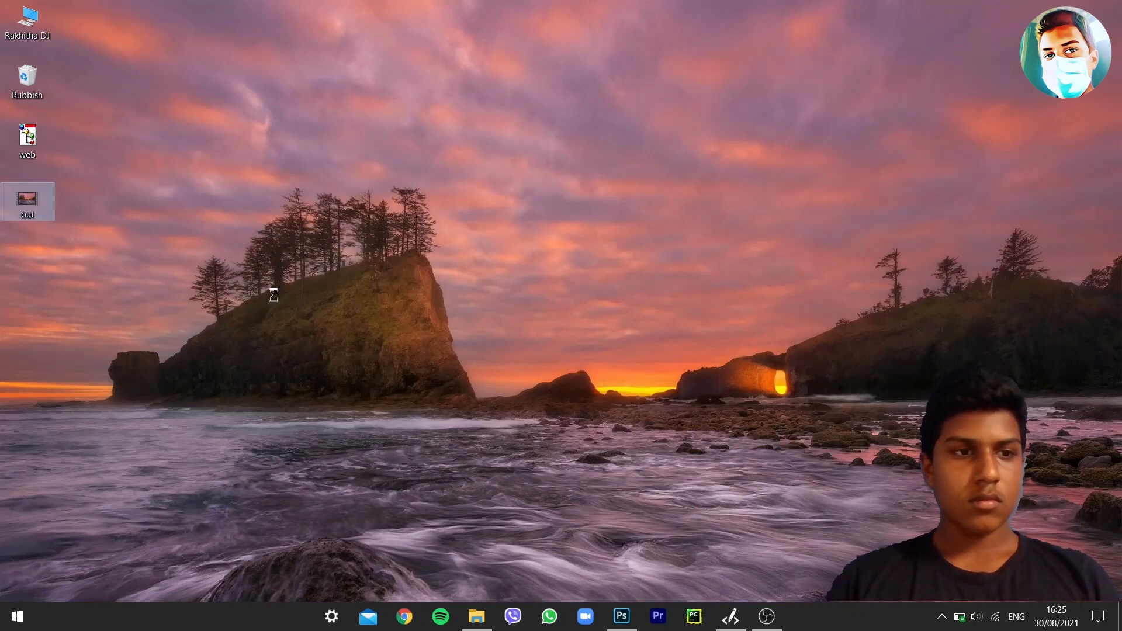
Step: Play the 'out' recording from the desktop in Films & TV, pause it, and close the player
double_click(27, 200)
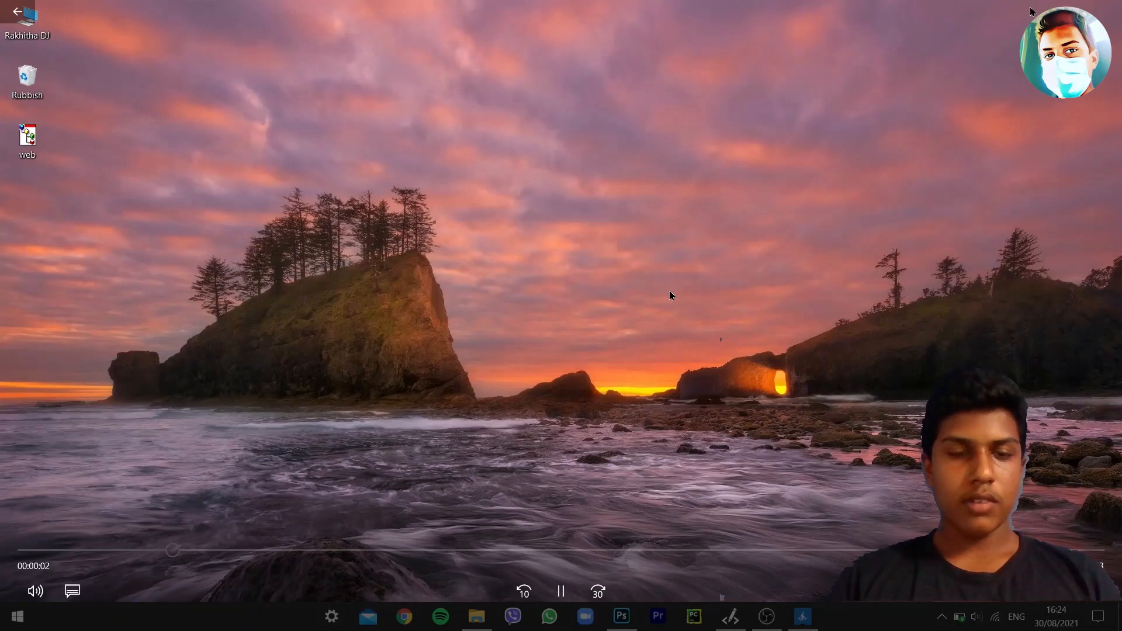
click(560, 591)
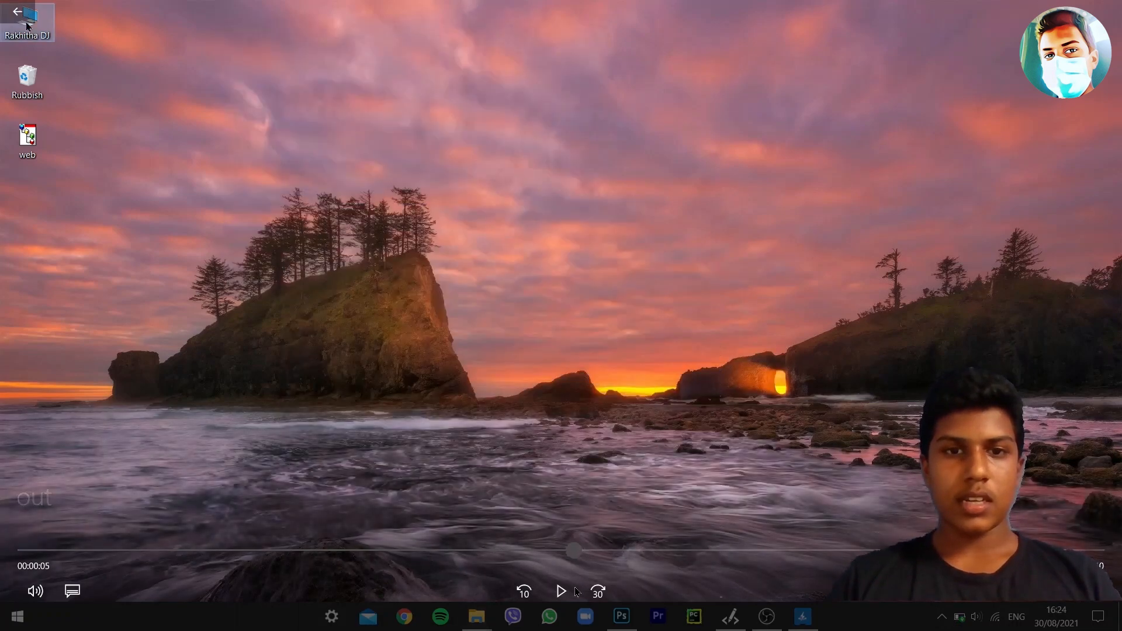
double_click(26, 18)
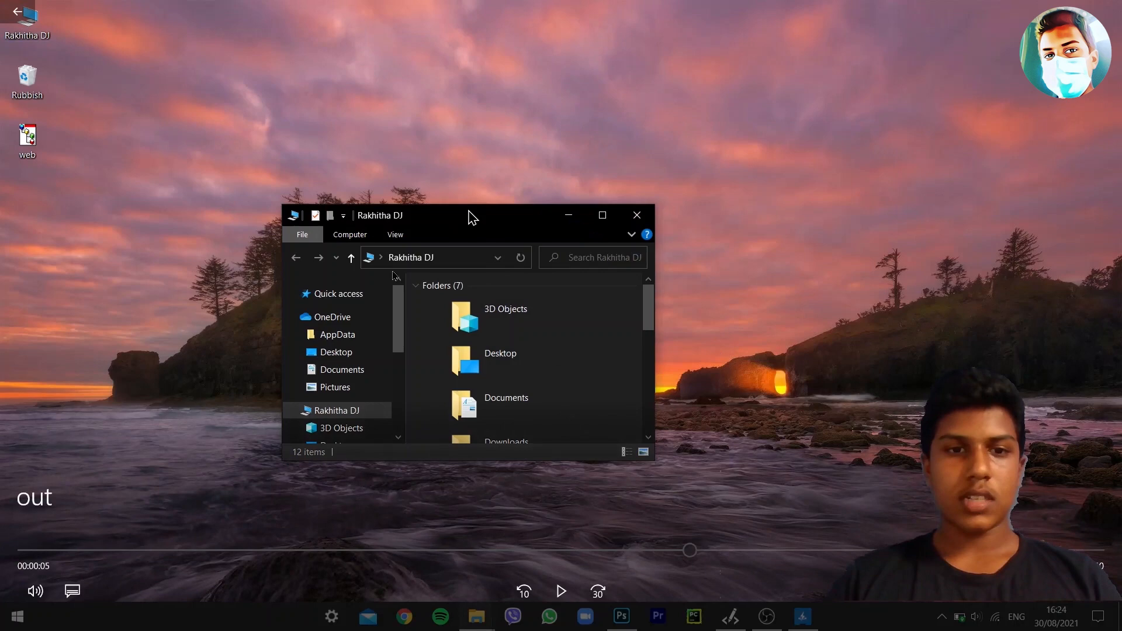
mouse_move(294, 196)
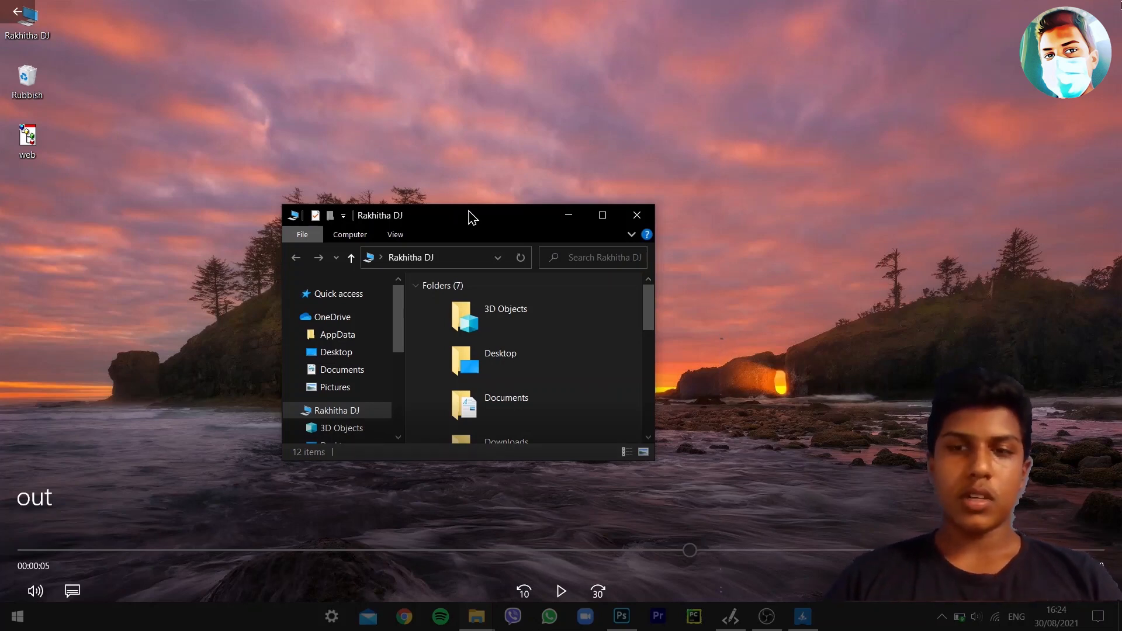
click(635, 215)
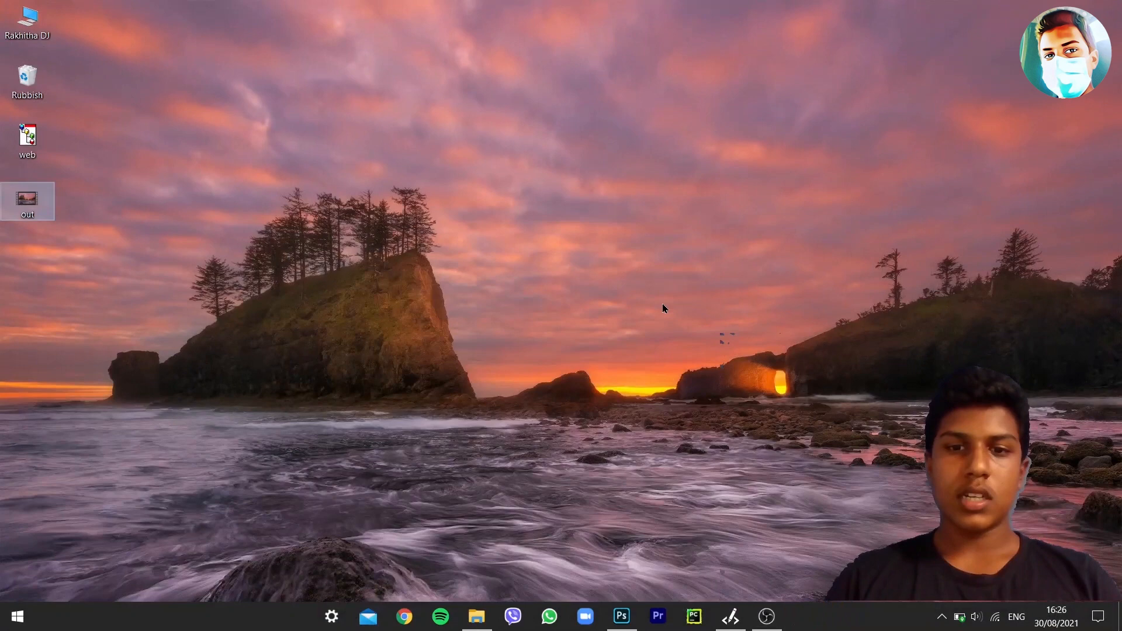